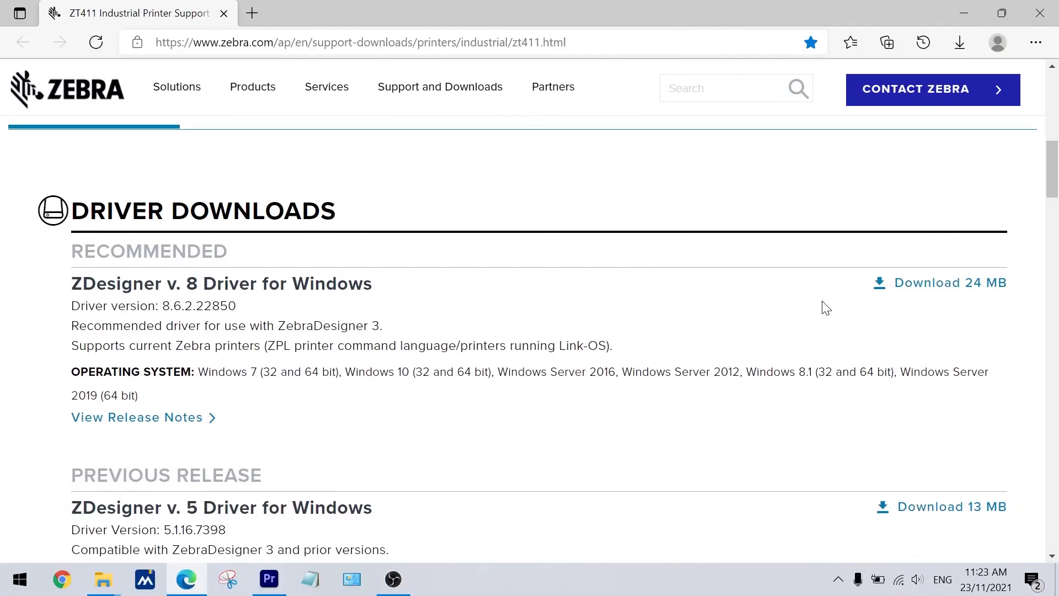
- Download the 24 MB ZDesigner v. 8 driver and run the downloaded .exe
click(949, 282)
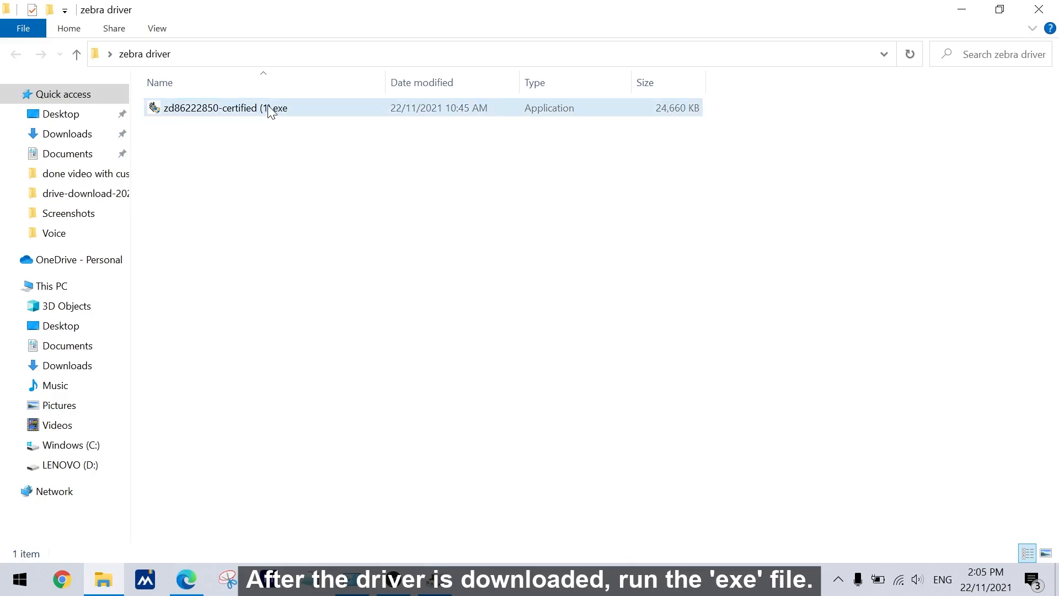
click(216, 108)
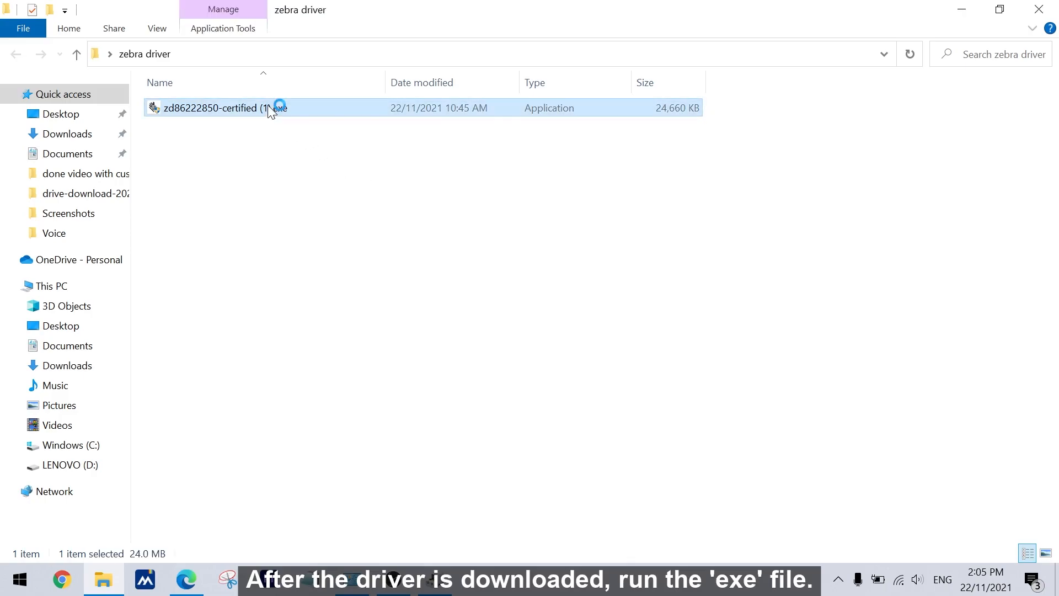
double_click(217, 107)
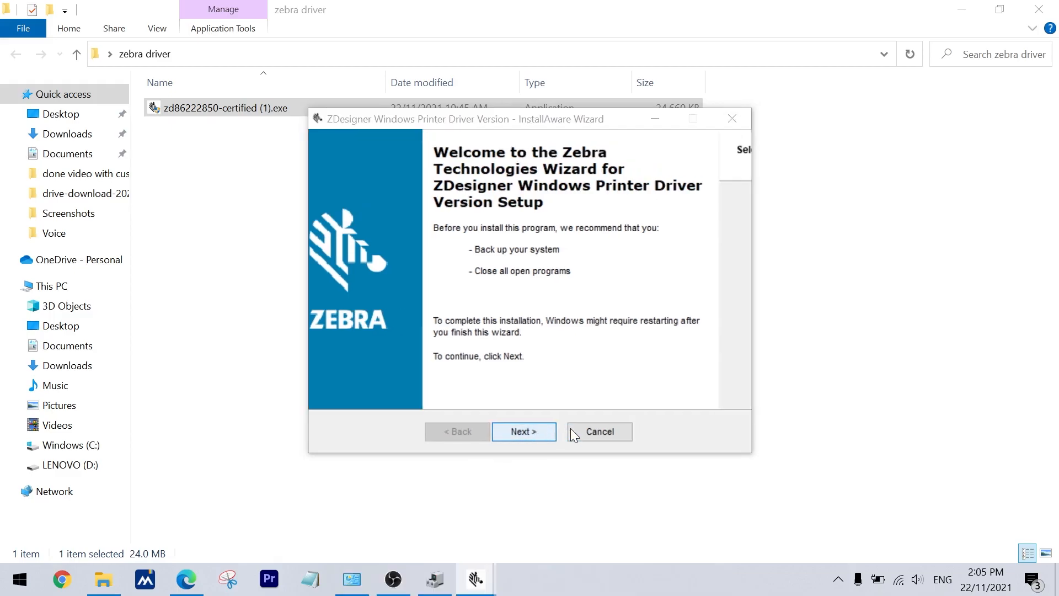
- Acknowledge the information notice and finish setup with Configure System and the printer wizard checked
click(524, 431)
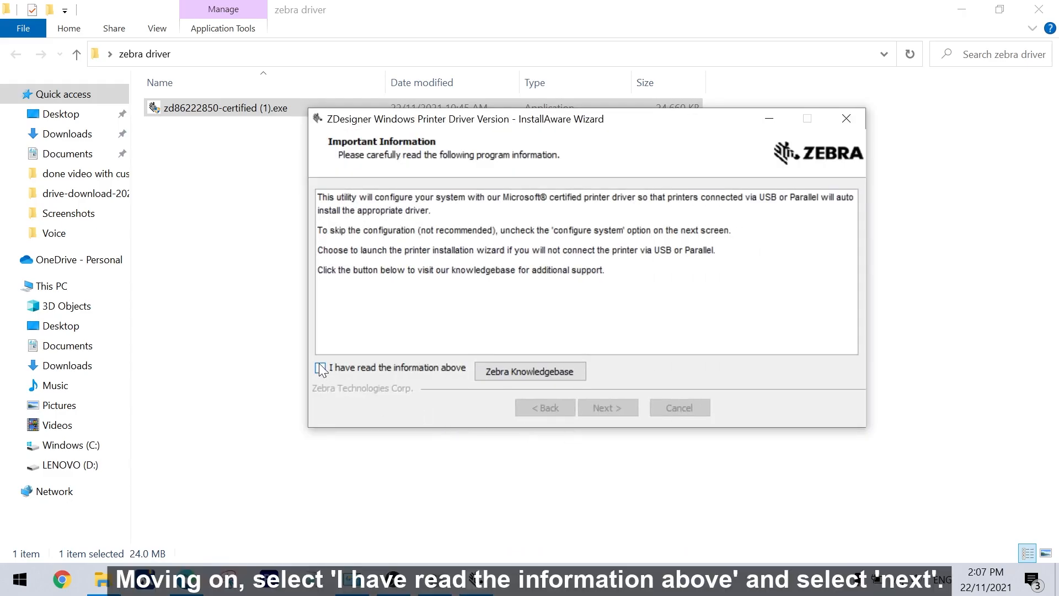
click(320, 367)
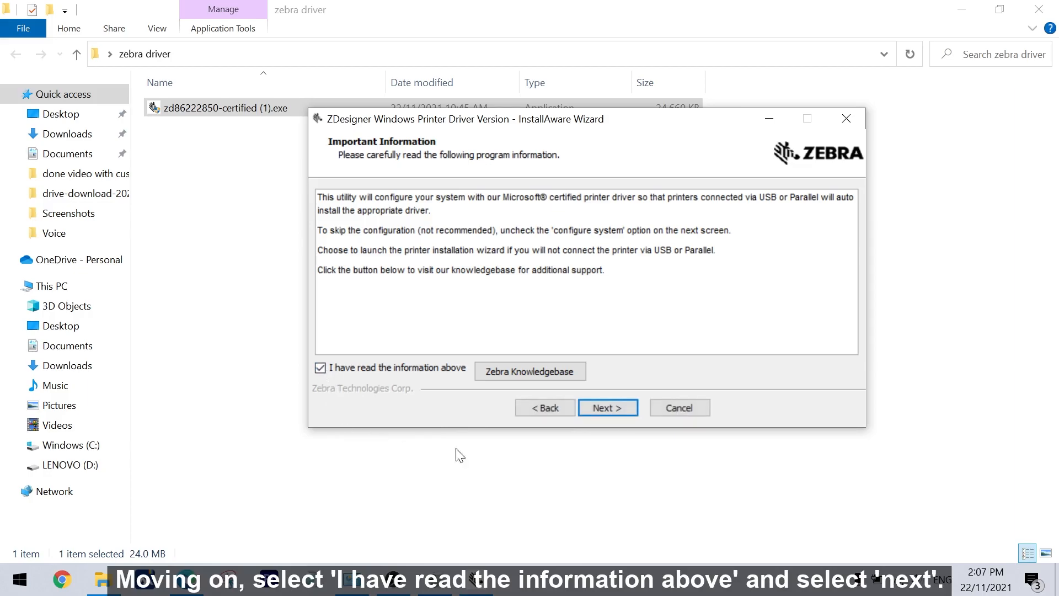
click(607, 408)
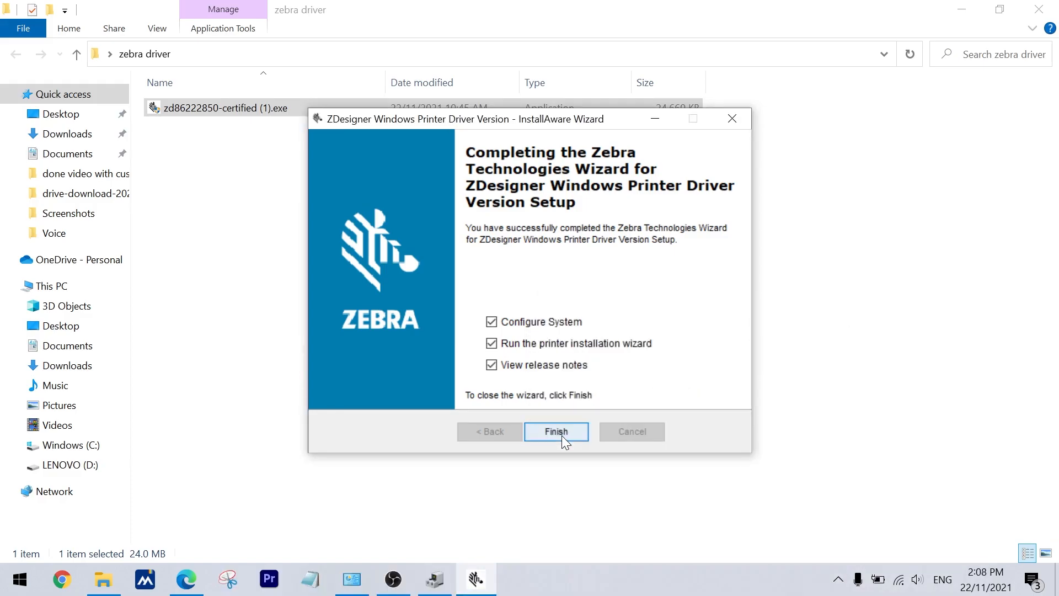
click(555, 431)
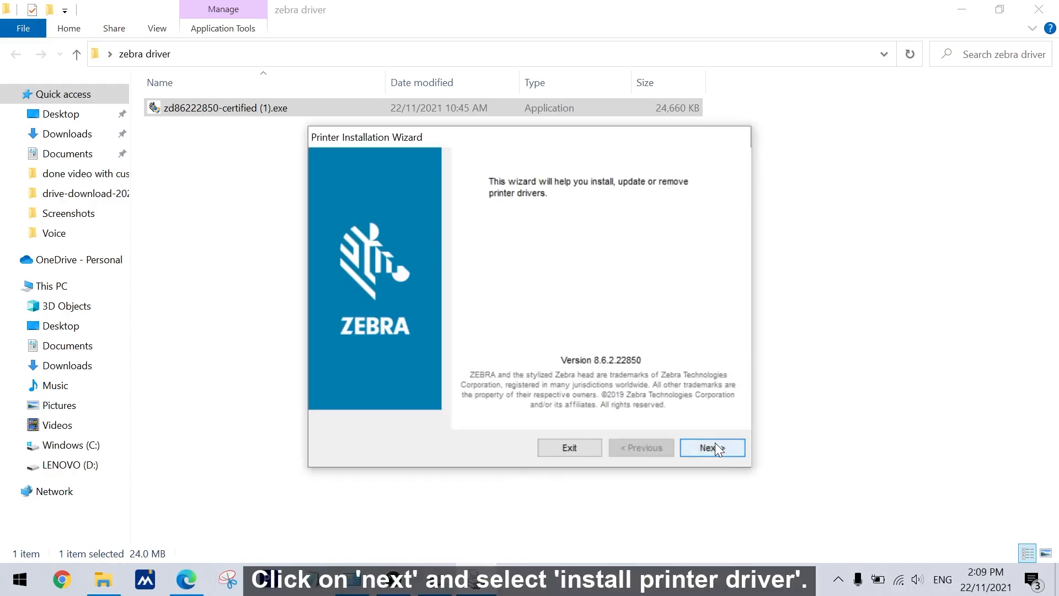
- Choose Install Printer Driver and install the ZT411-203dpi ZPL model with its printer options
click(712, 448)
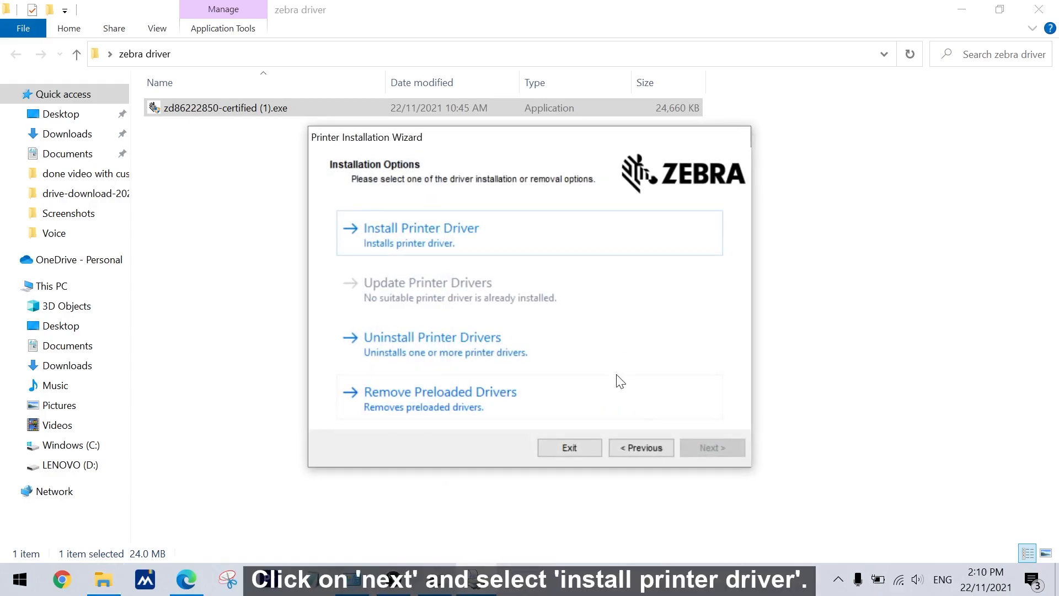
click(421, 227)
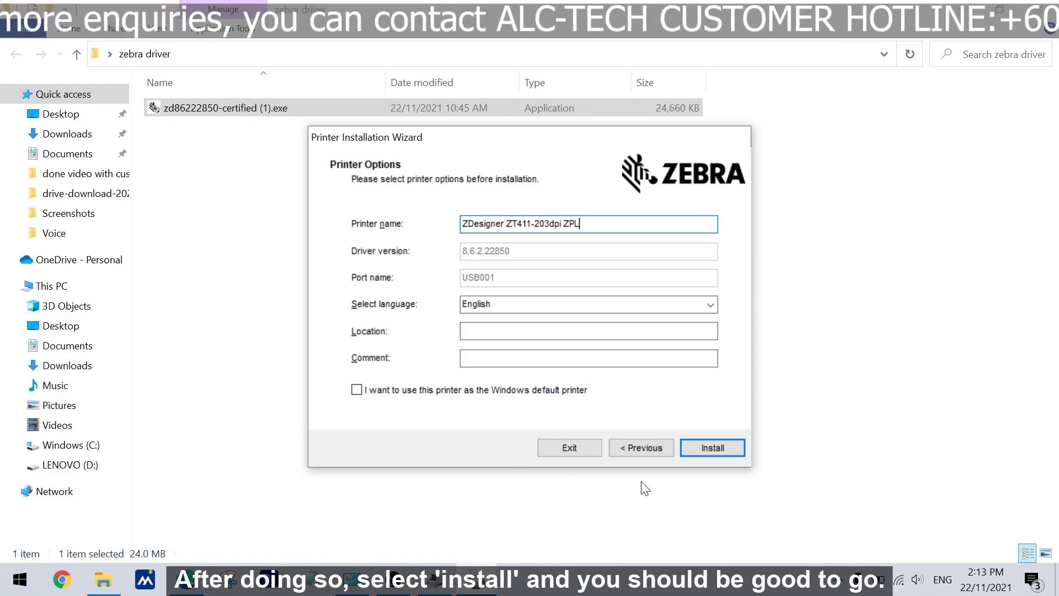
click(713, 447)
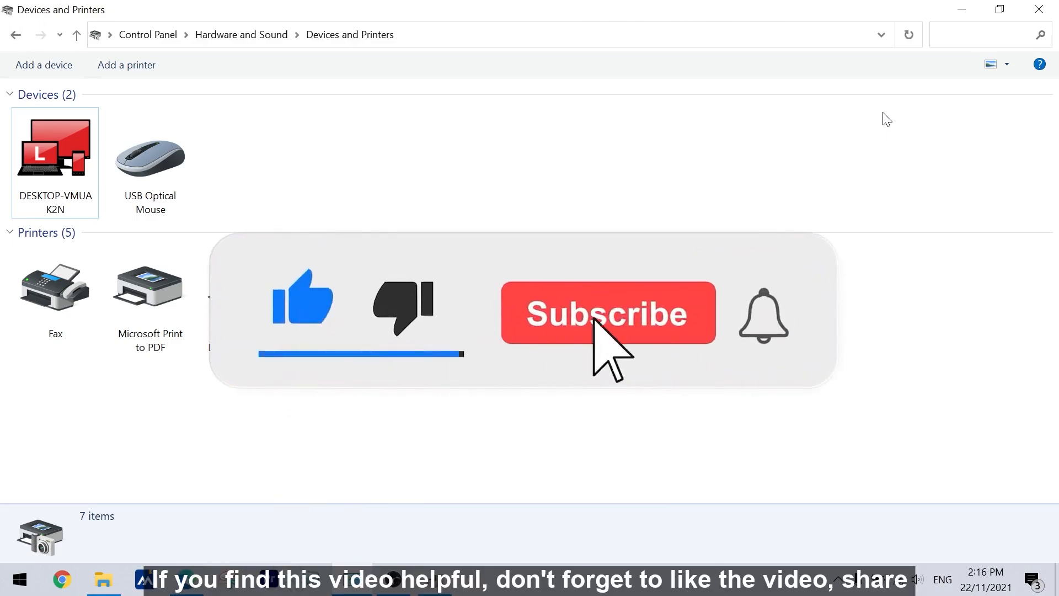
- Open Devices and Printers and check that five printers are listed
click(607, 312)
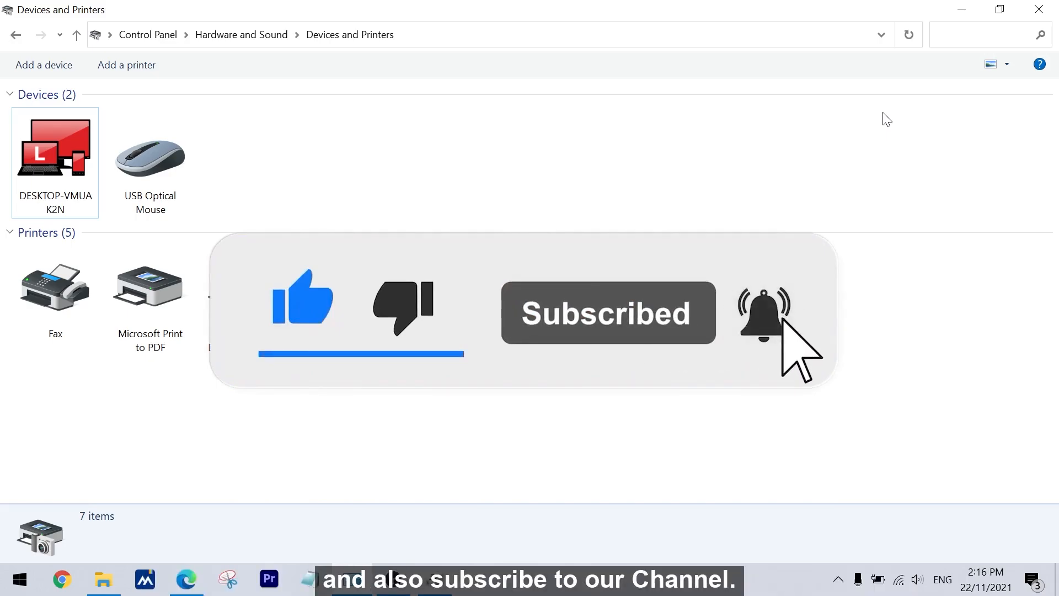